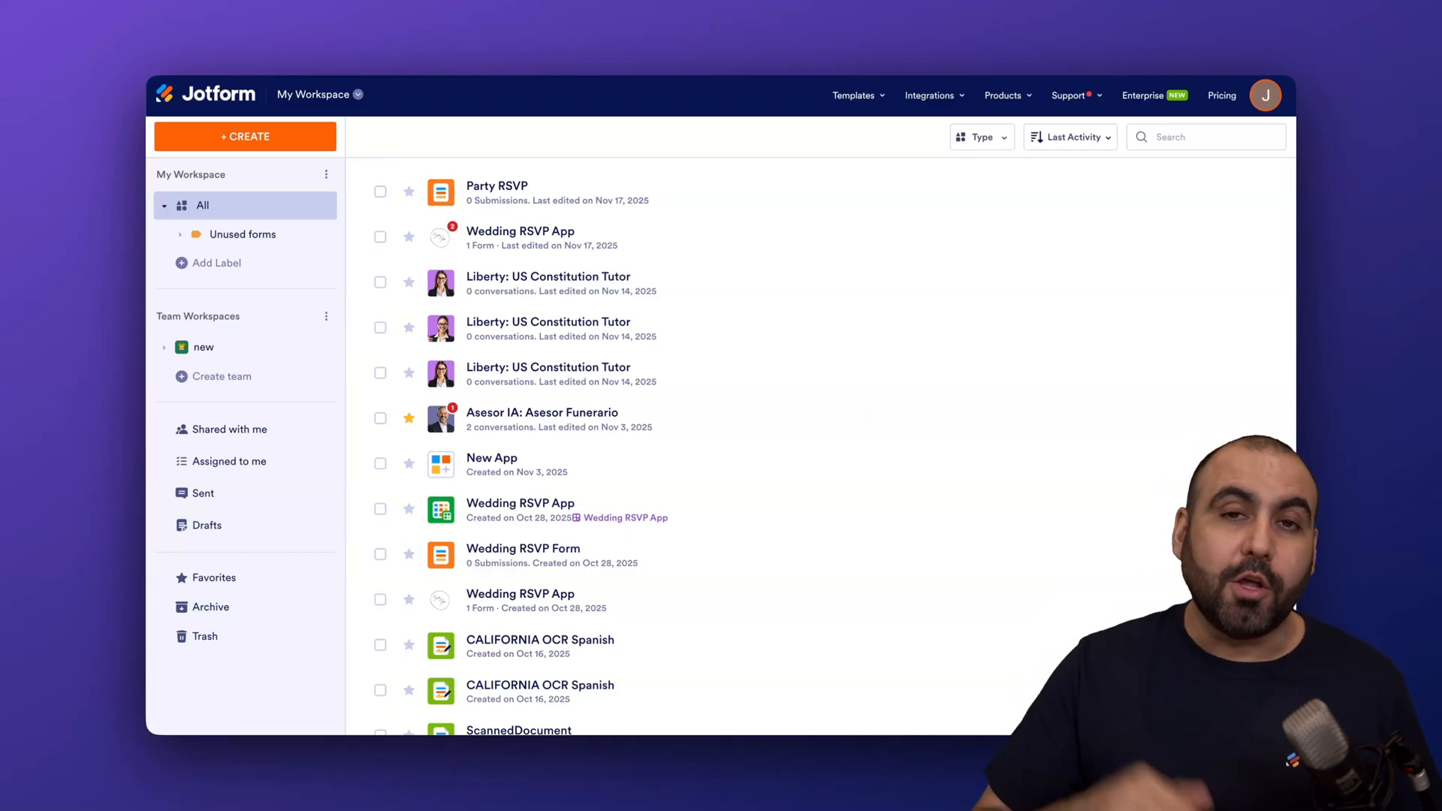
pyautogui.moveTo(690, 157)
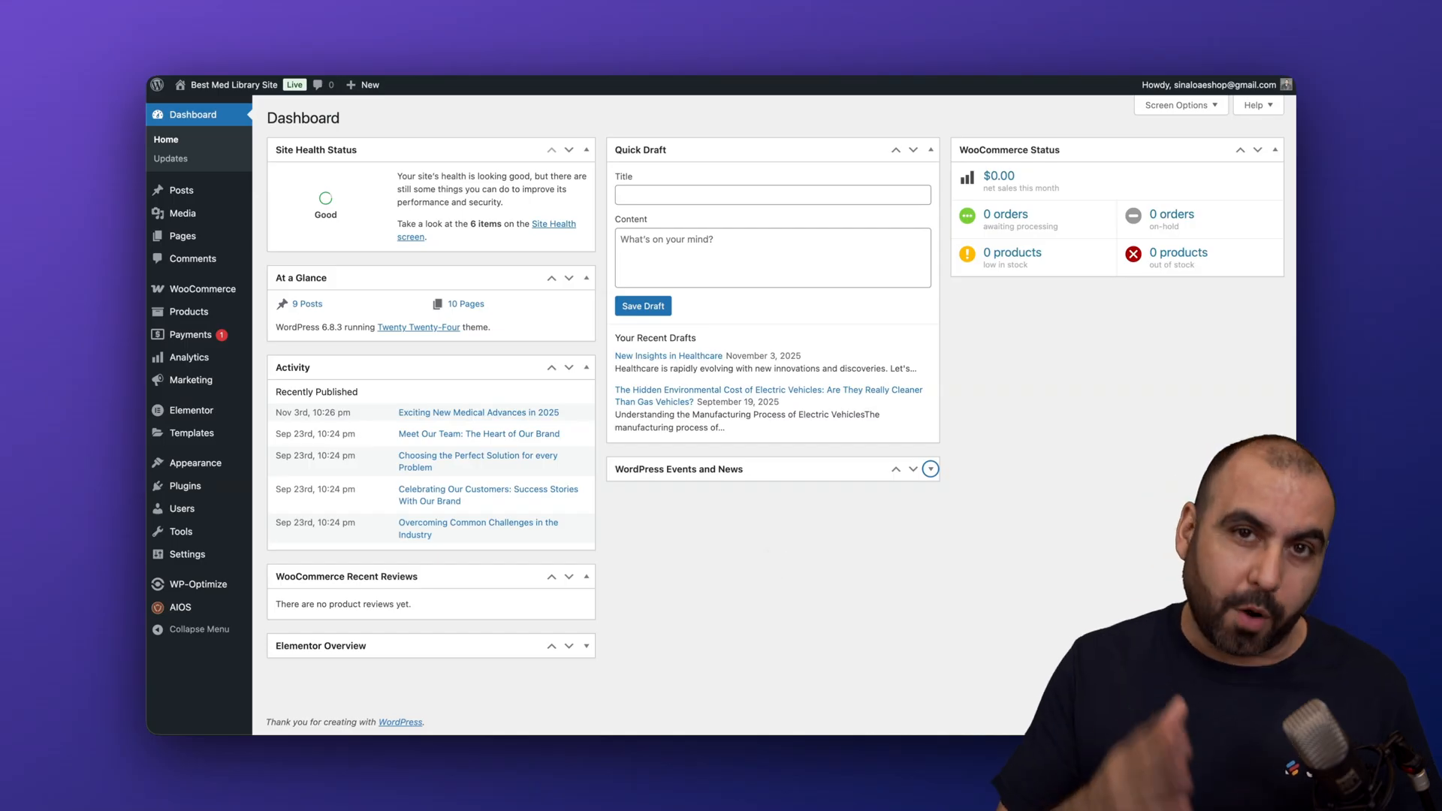
pyautogui.moveTo(186, 485)
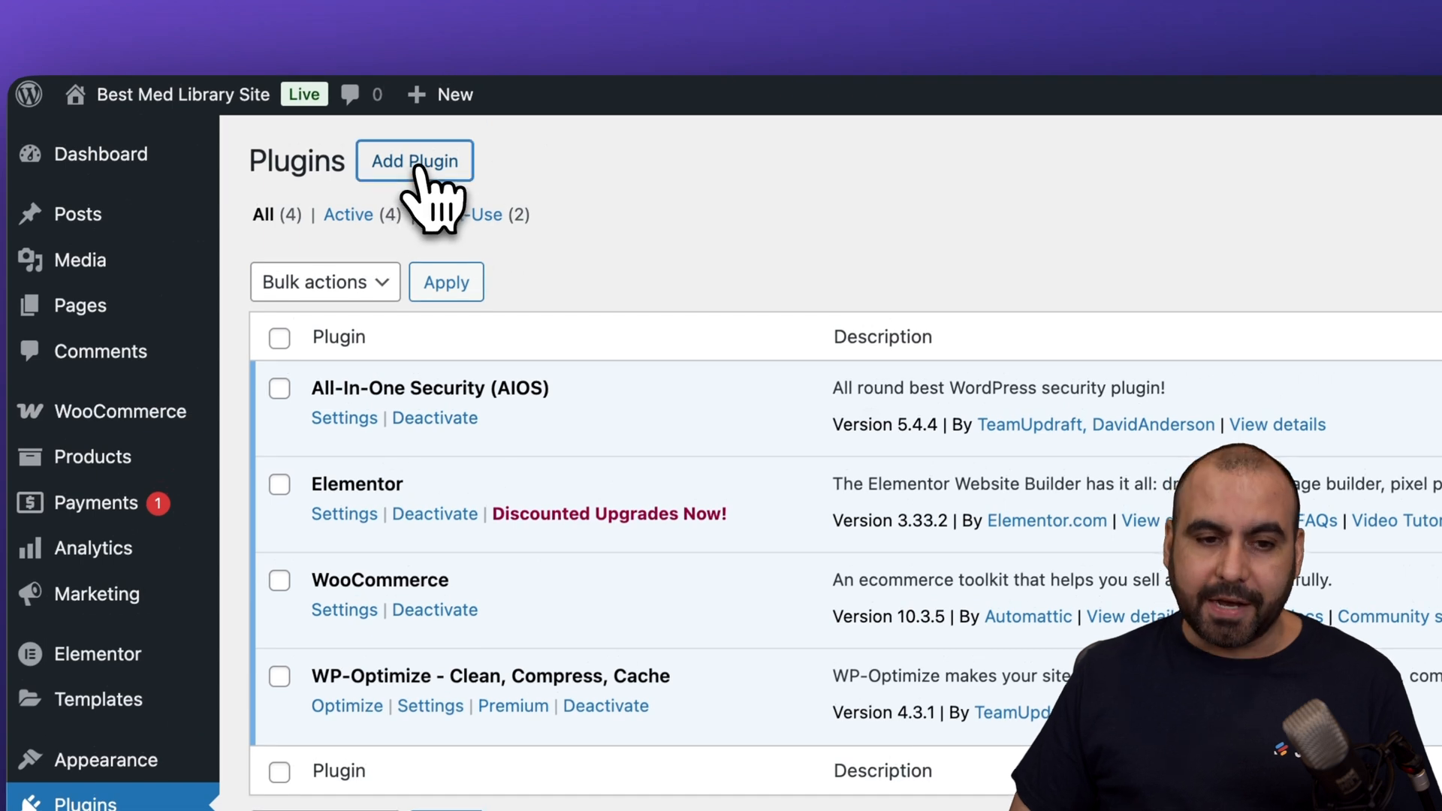
# Step: Search the plugin directory for 'jotform' from Add Plugin
pyautogui.click(415, 161)
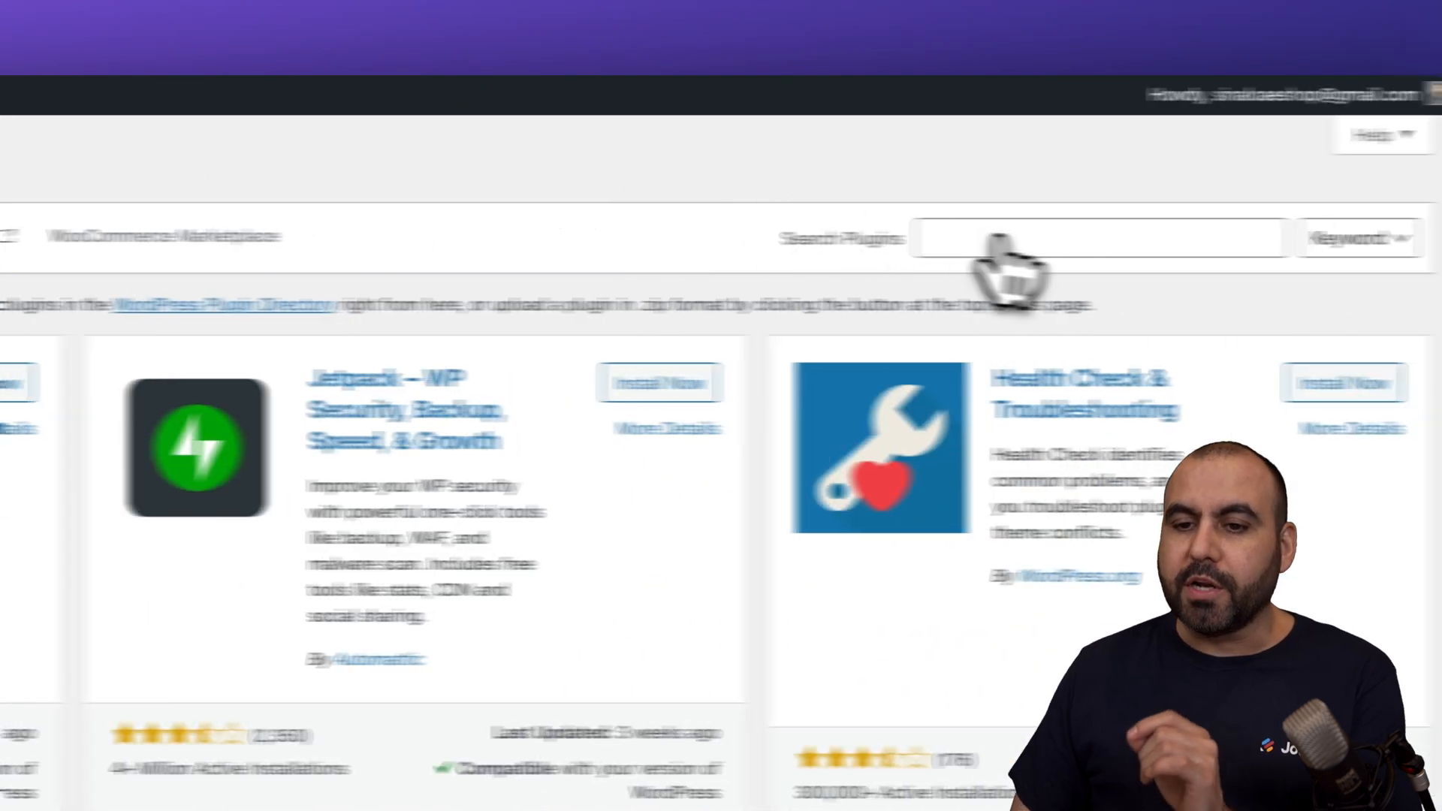
pyautogui.click(1008, 237)
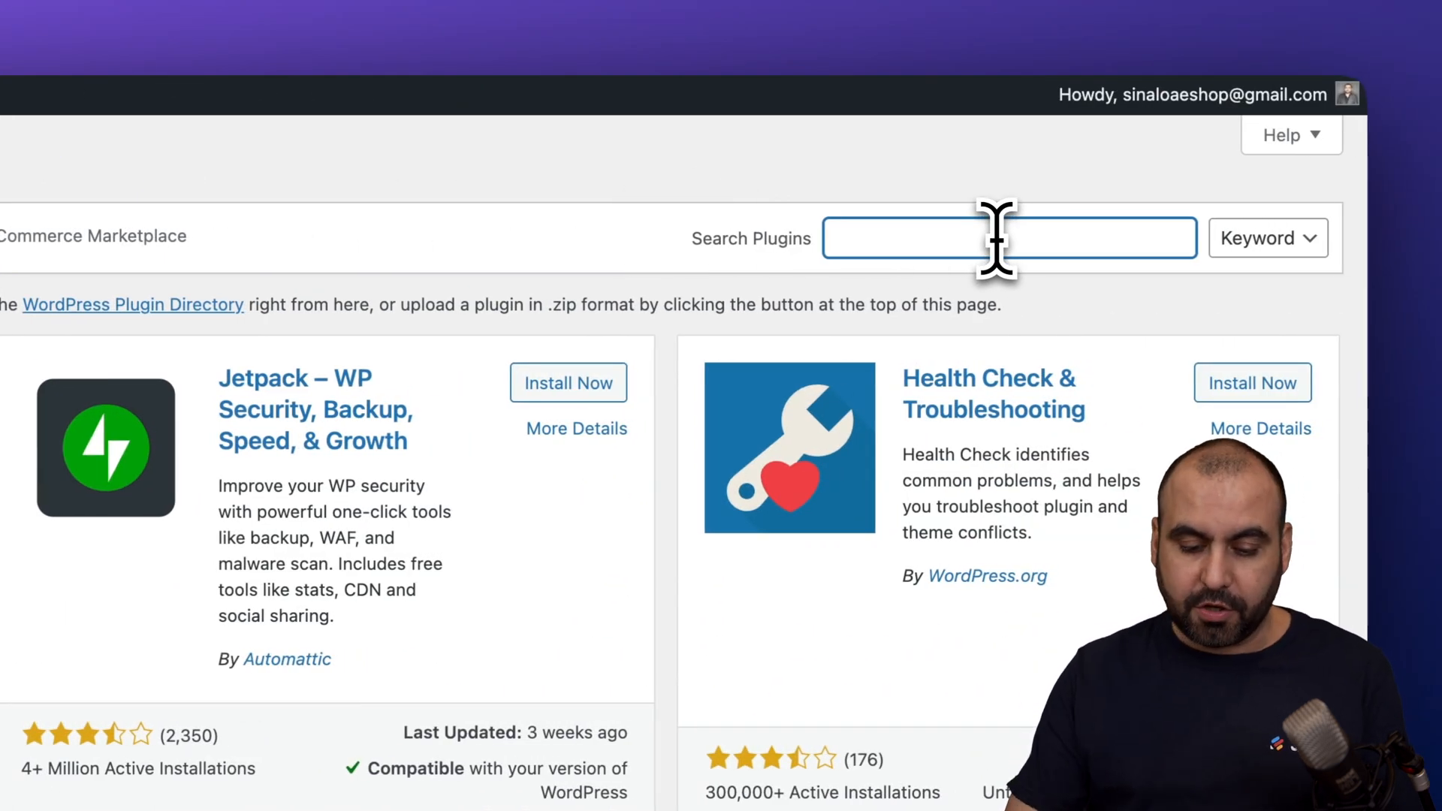
pyautogui.write('jotform')
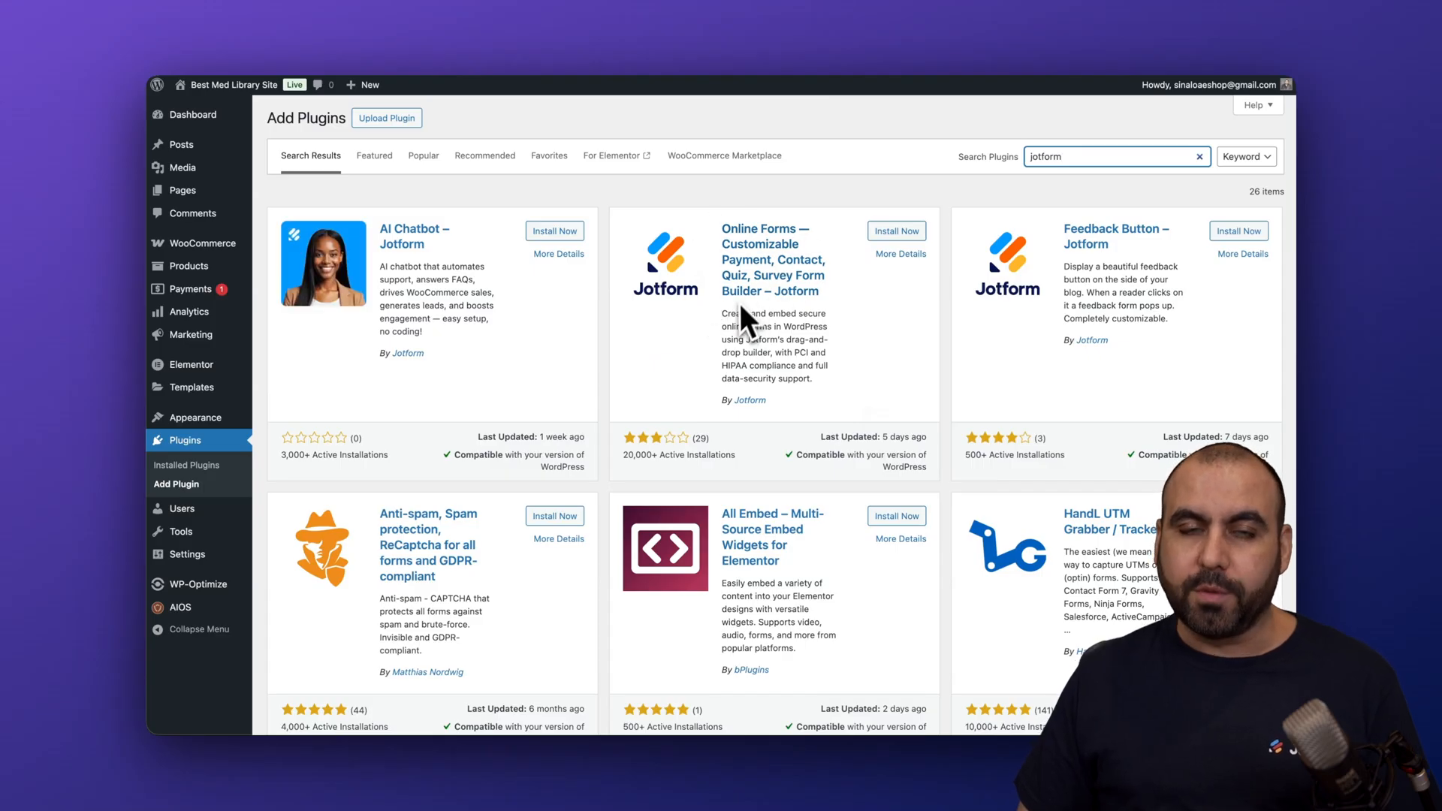
# Step: Install and activate Online Forms – Jotform, then start a new post
pyautogui.click(896, 230)
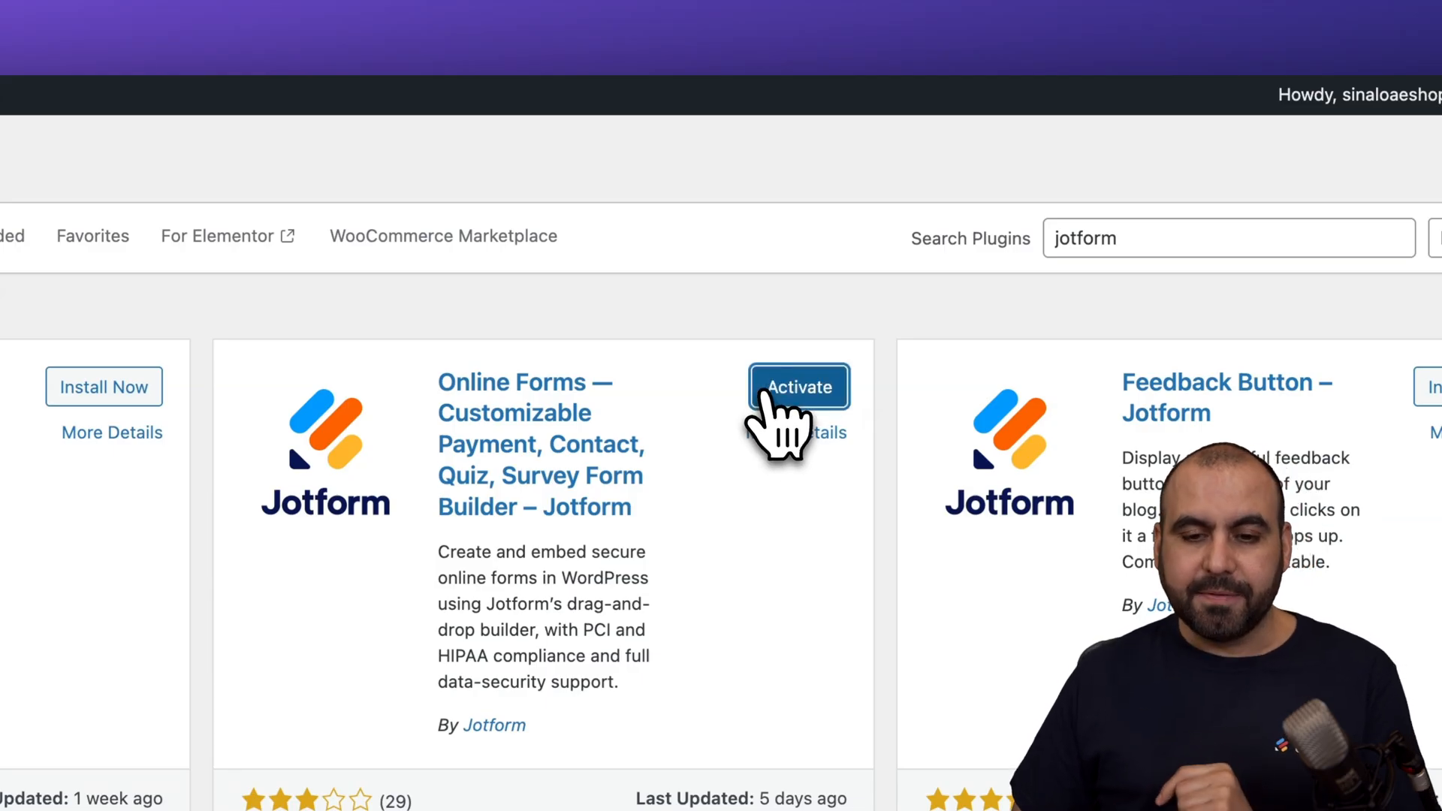
pyautogui.click(798, 386)
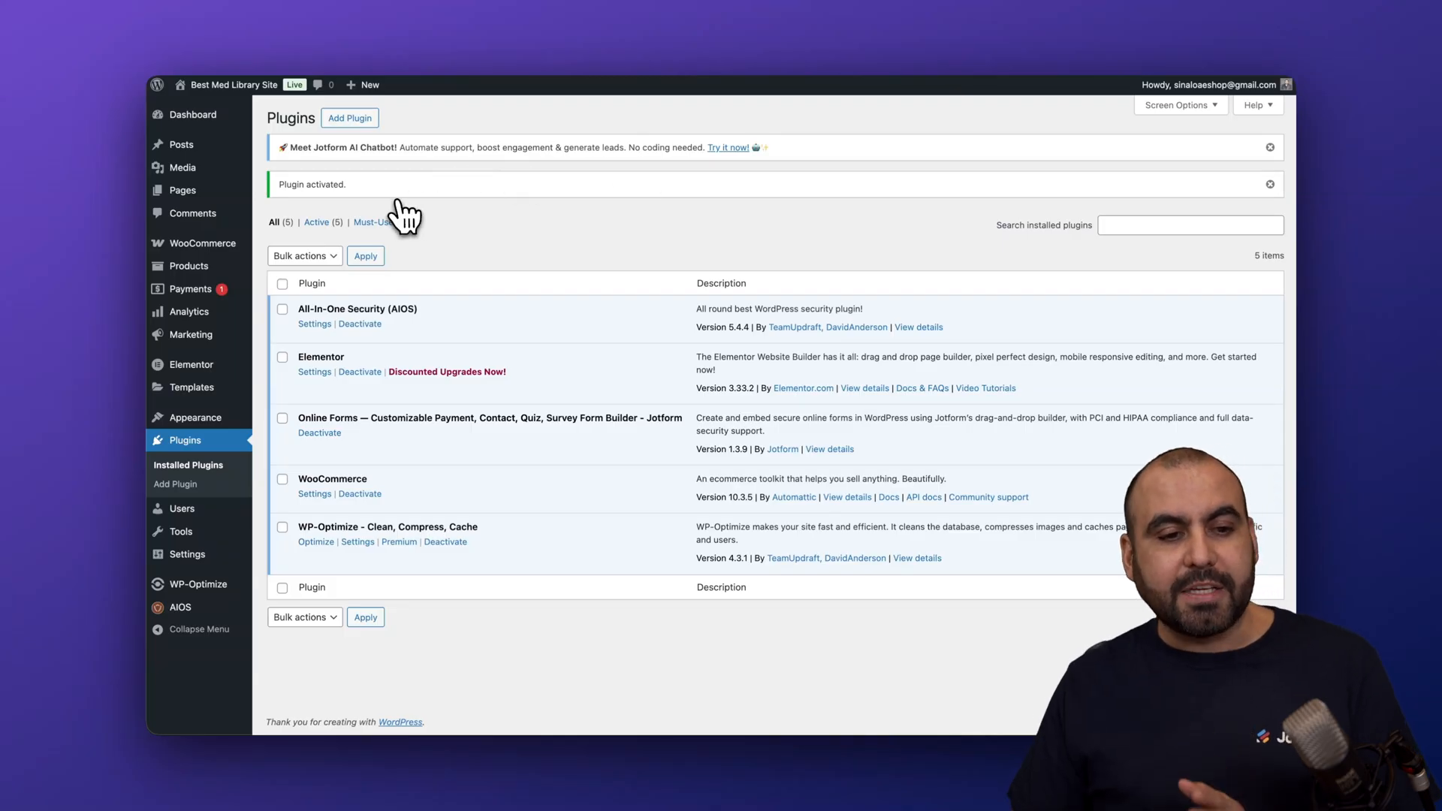
pyautogui.click(181, 144)
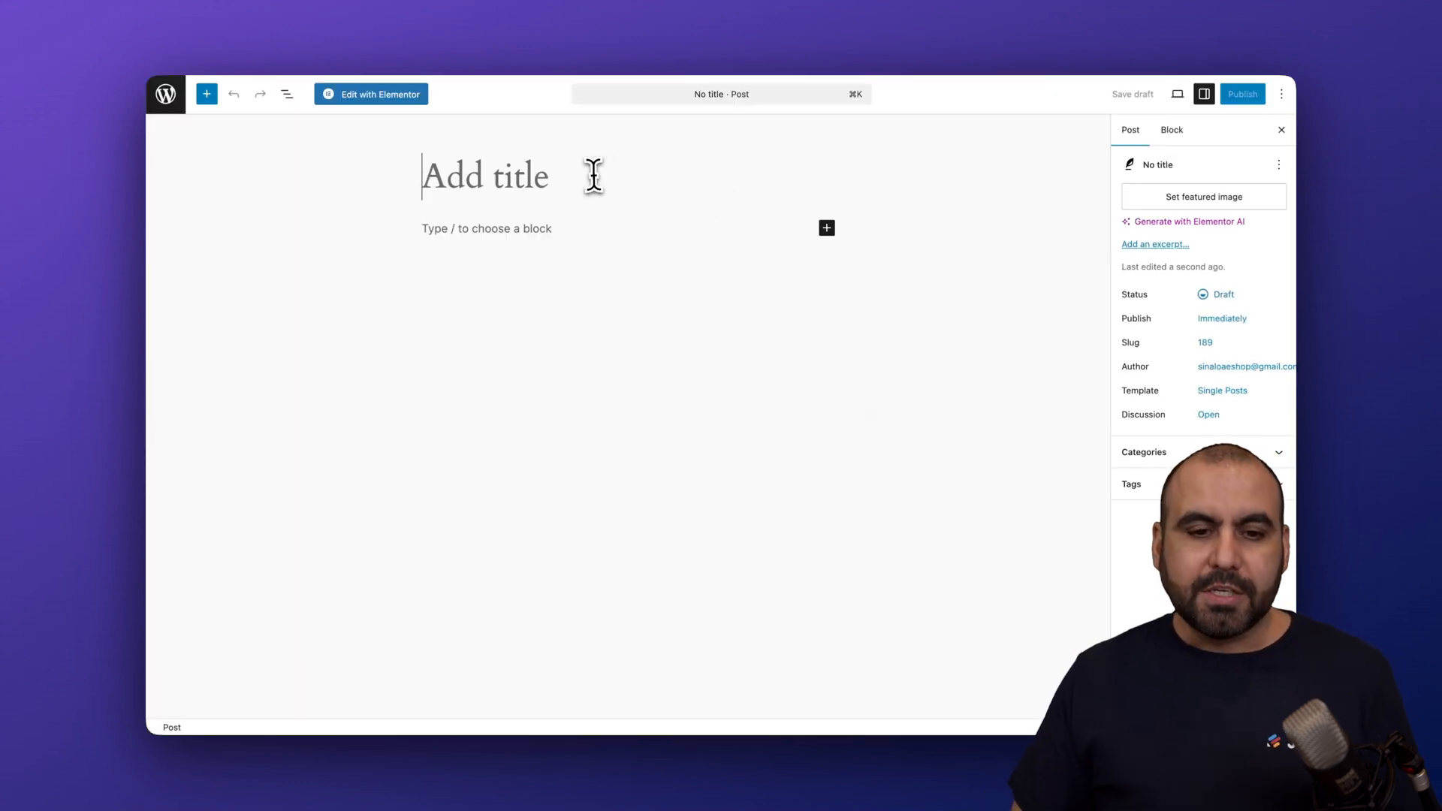
# Step: Title the post 'test' and insert a Classic block via the block search
pyautogui.write('test')
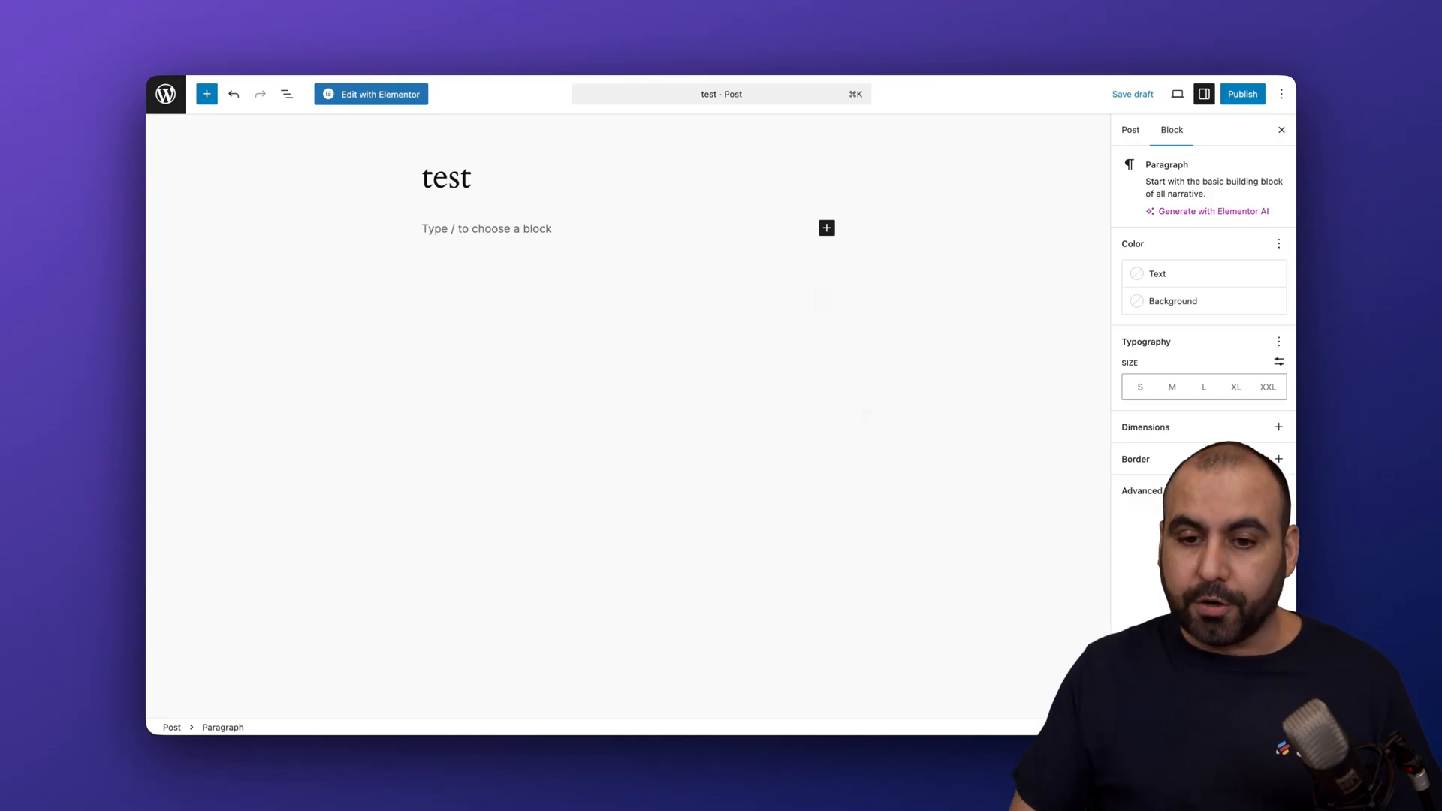
pyautogui.click(826, 226)
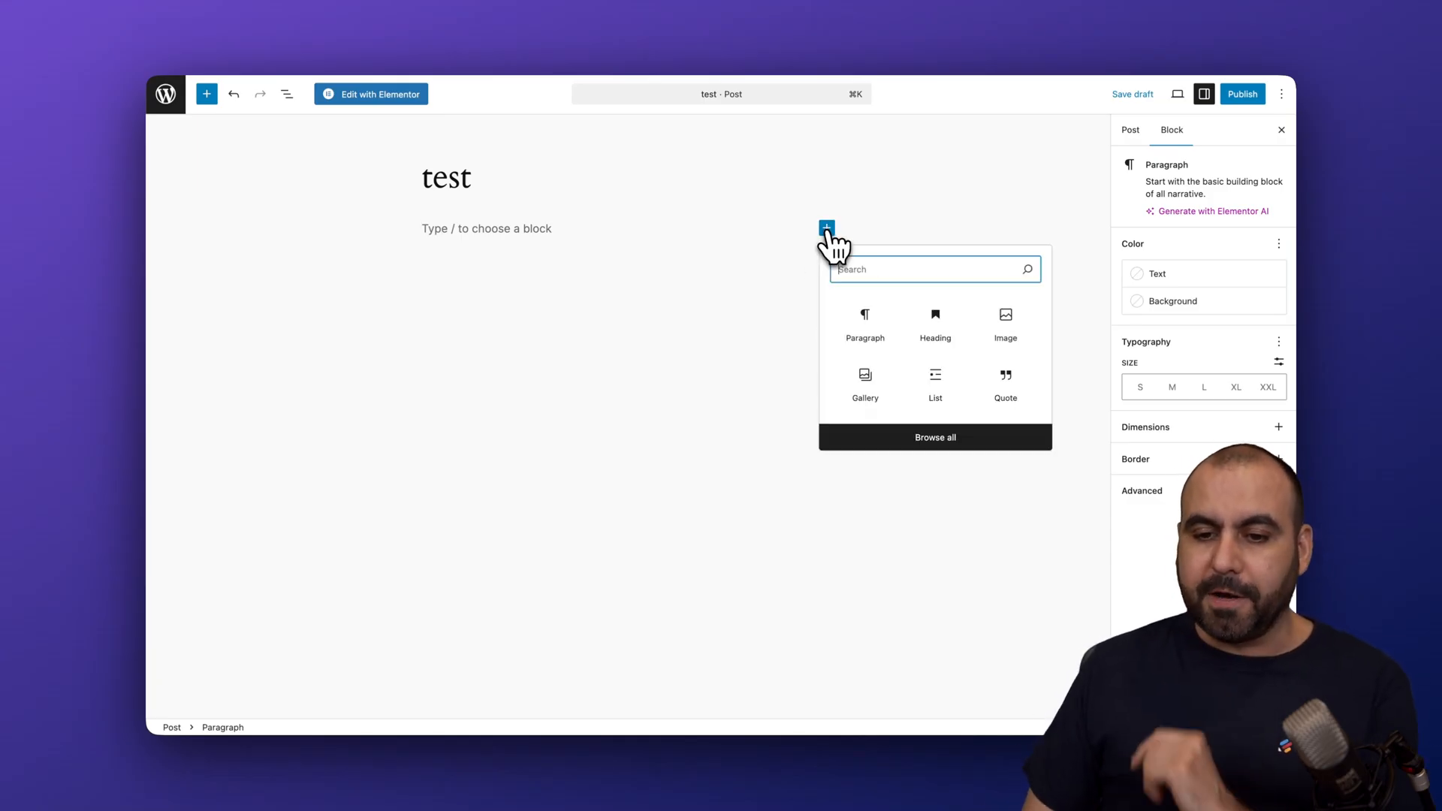
pyautogui.write('classic')
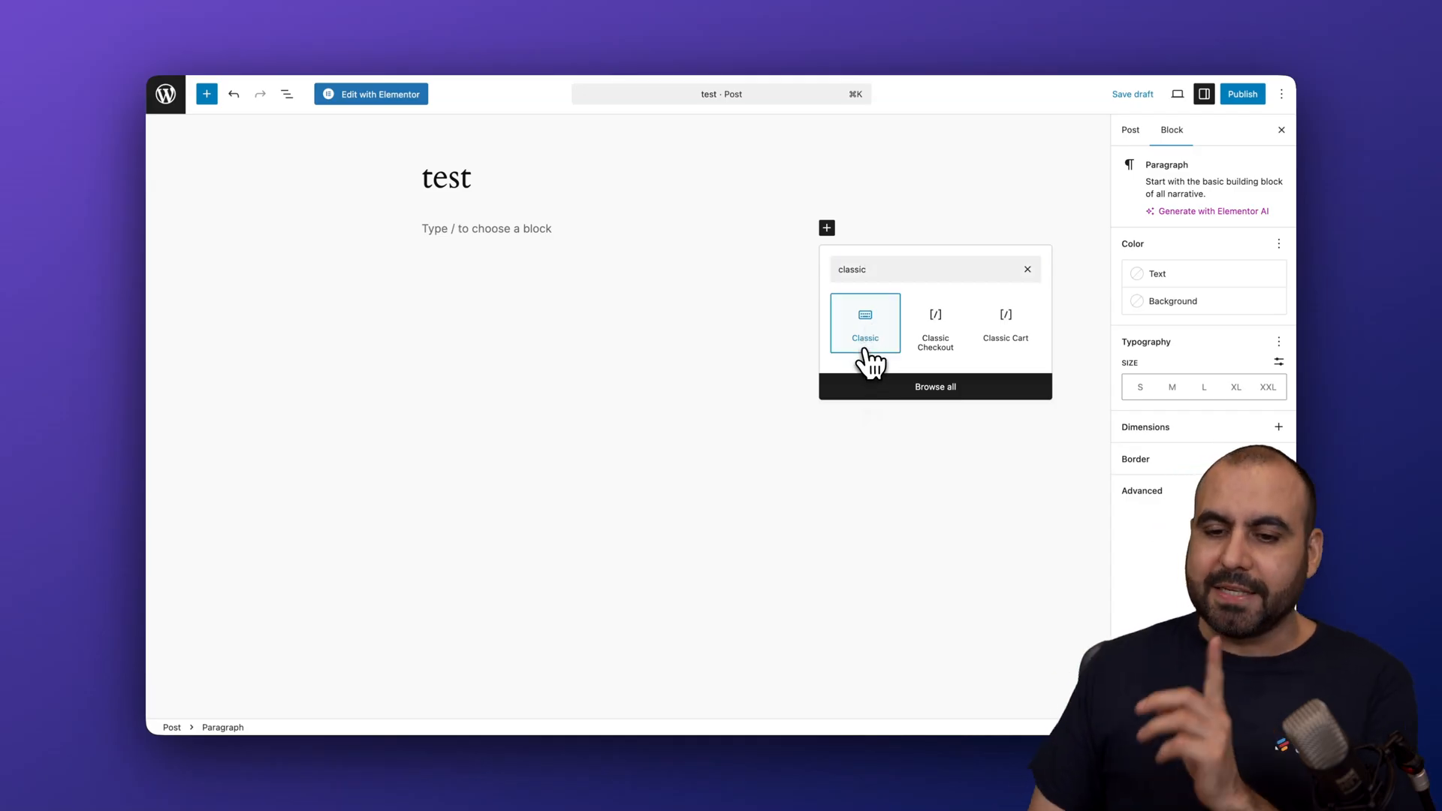
pyautogui.click(864, 324)
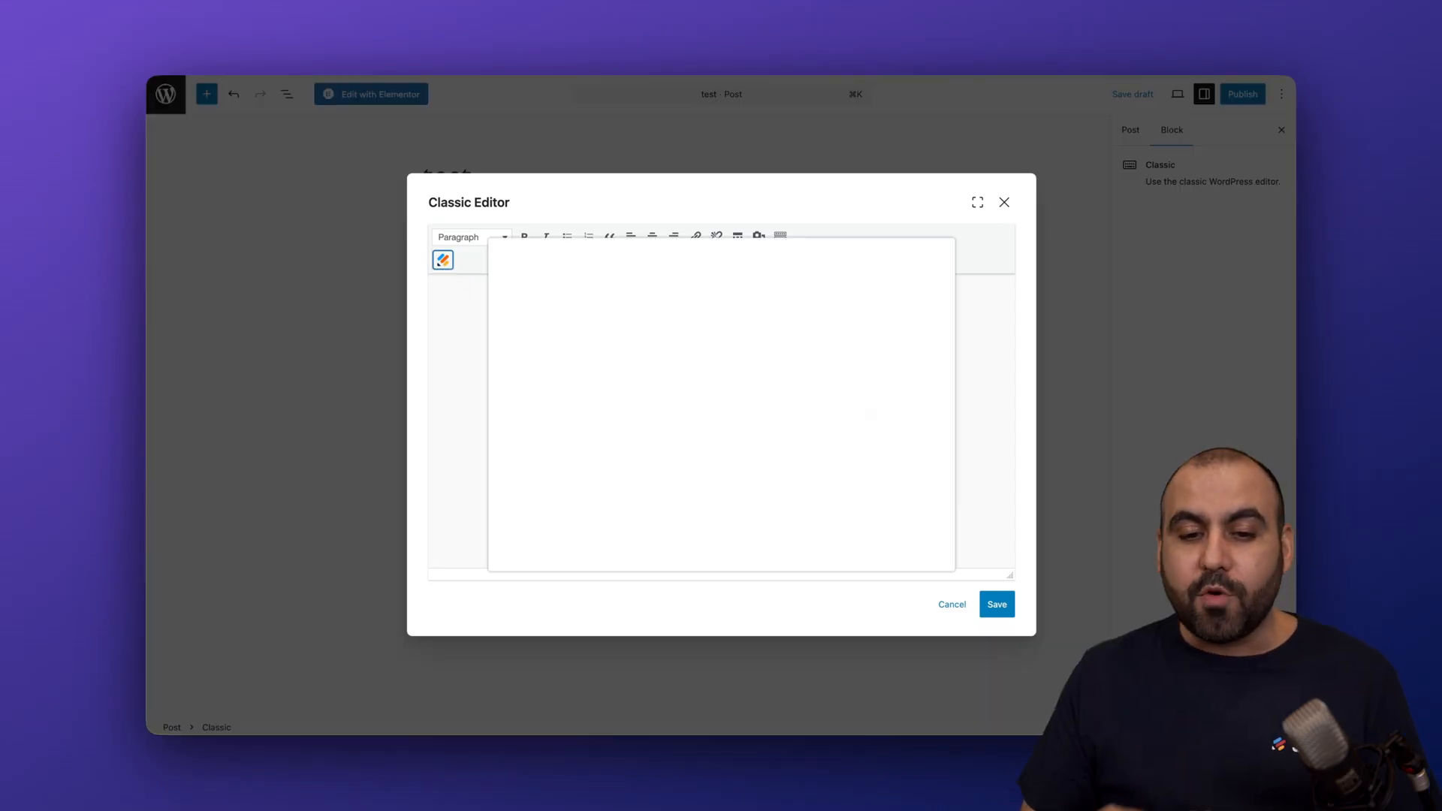
# Step: Insert the Party RSVP Jotform shortcode into the post and save it
pyautogui.click(443, 260)
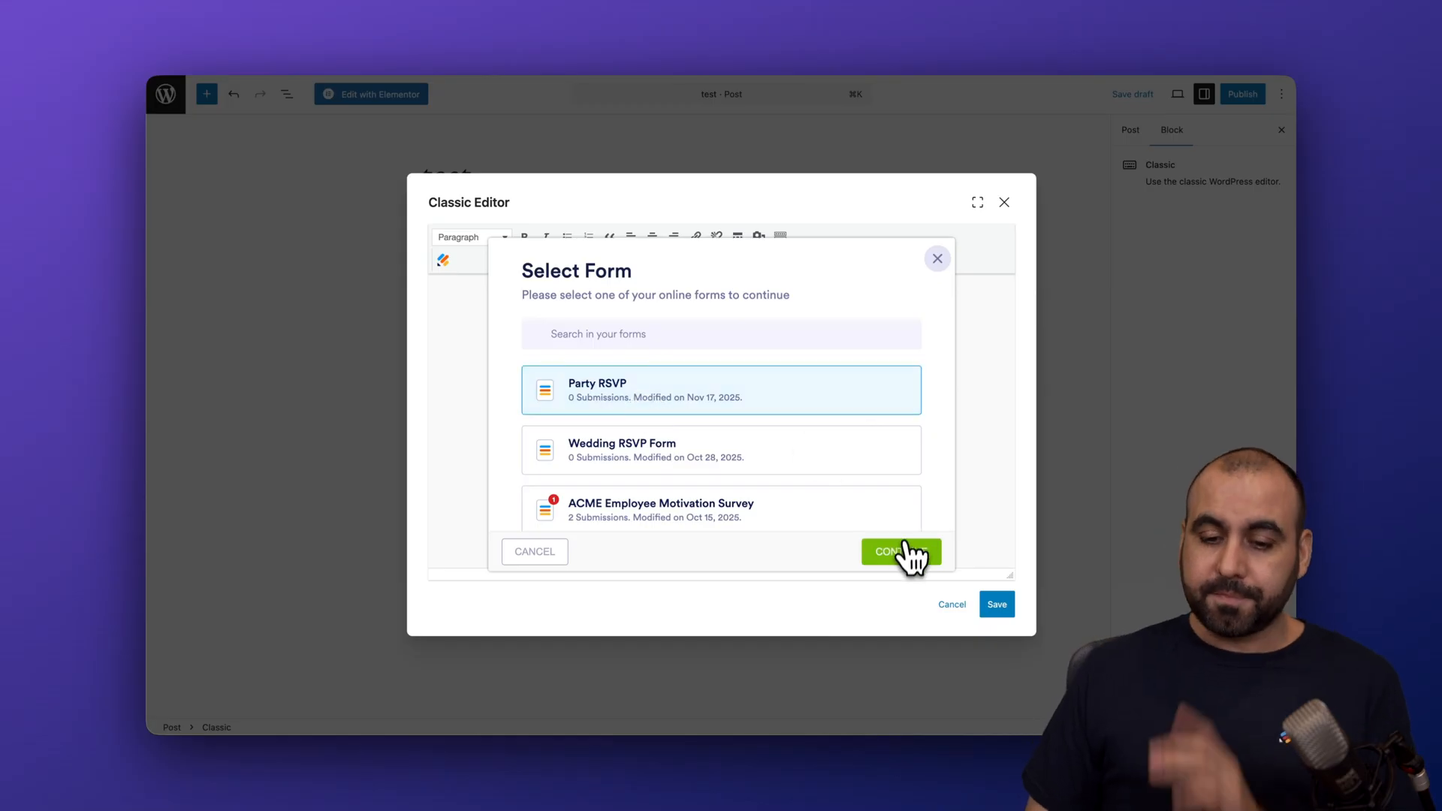
pyautogui.click(900, 550)
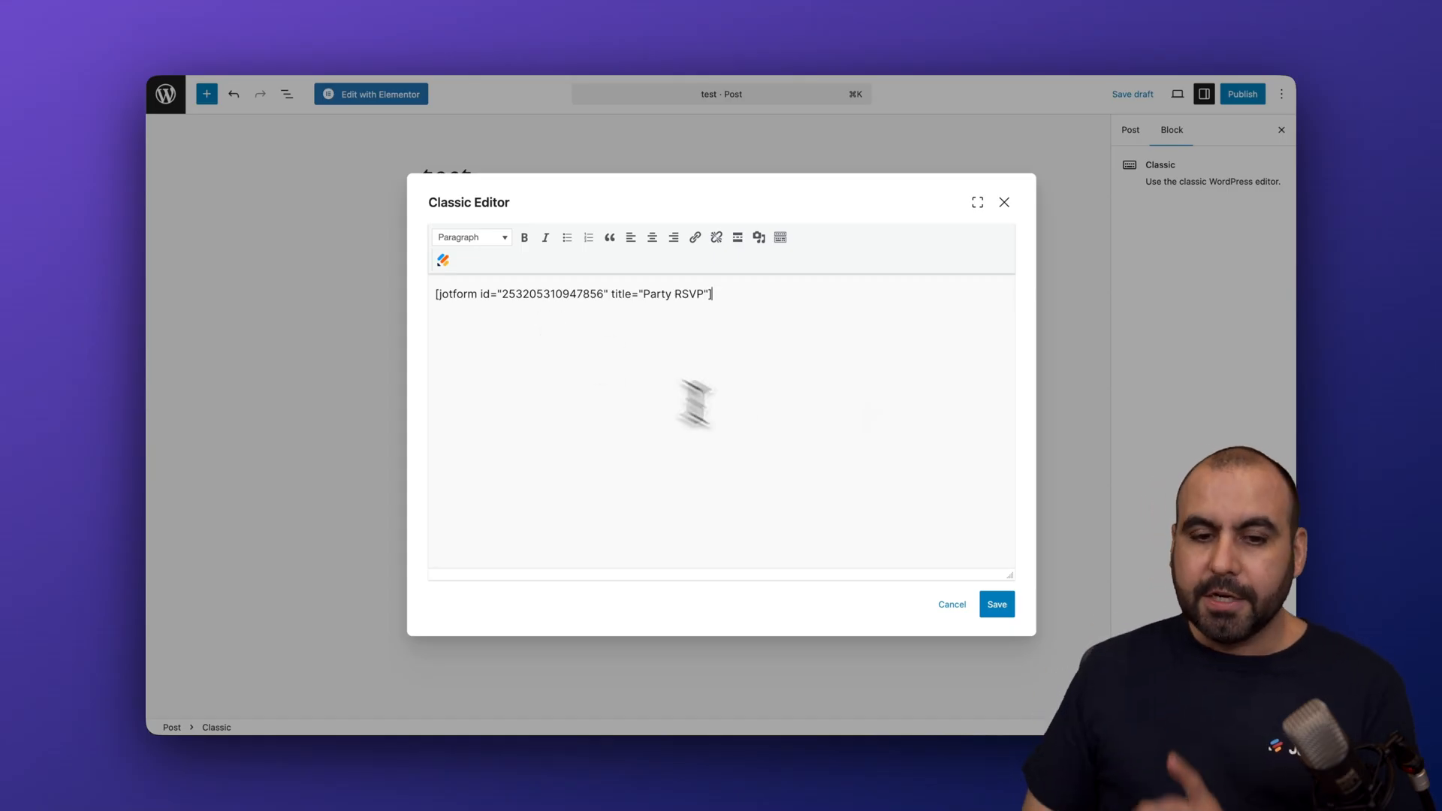
pyautogui.click(996, 603)
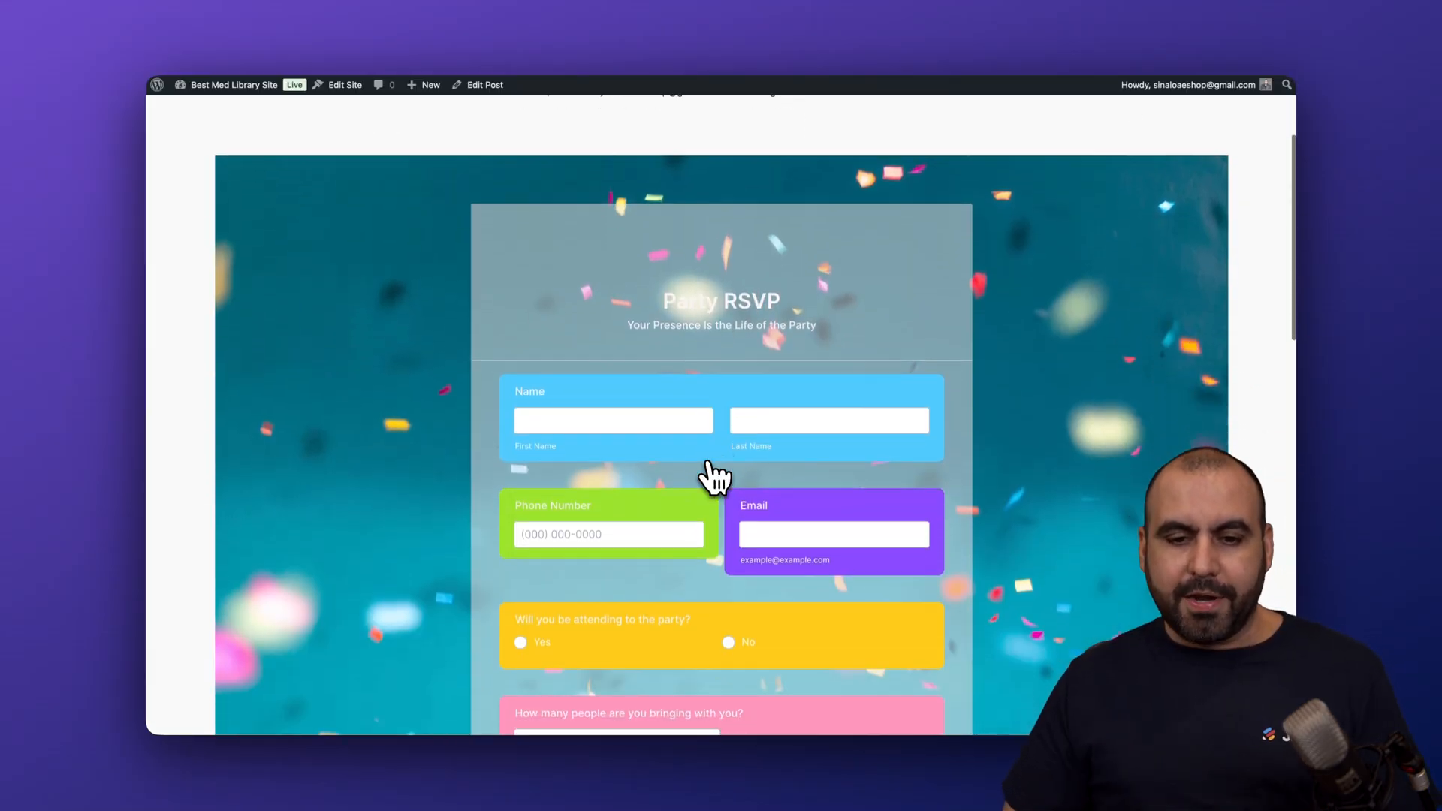
pyautogui.scroll(-3)
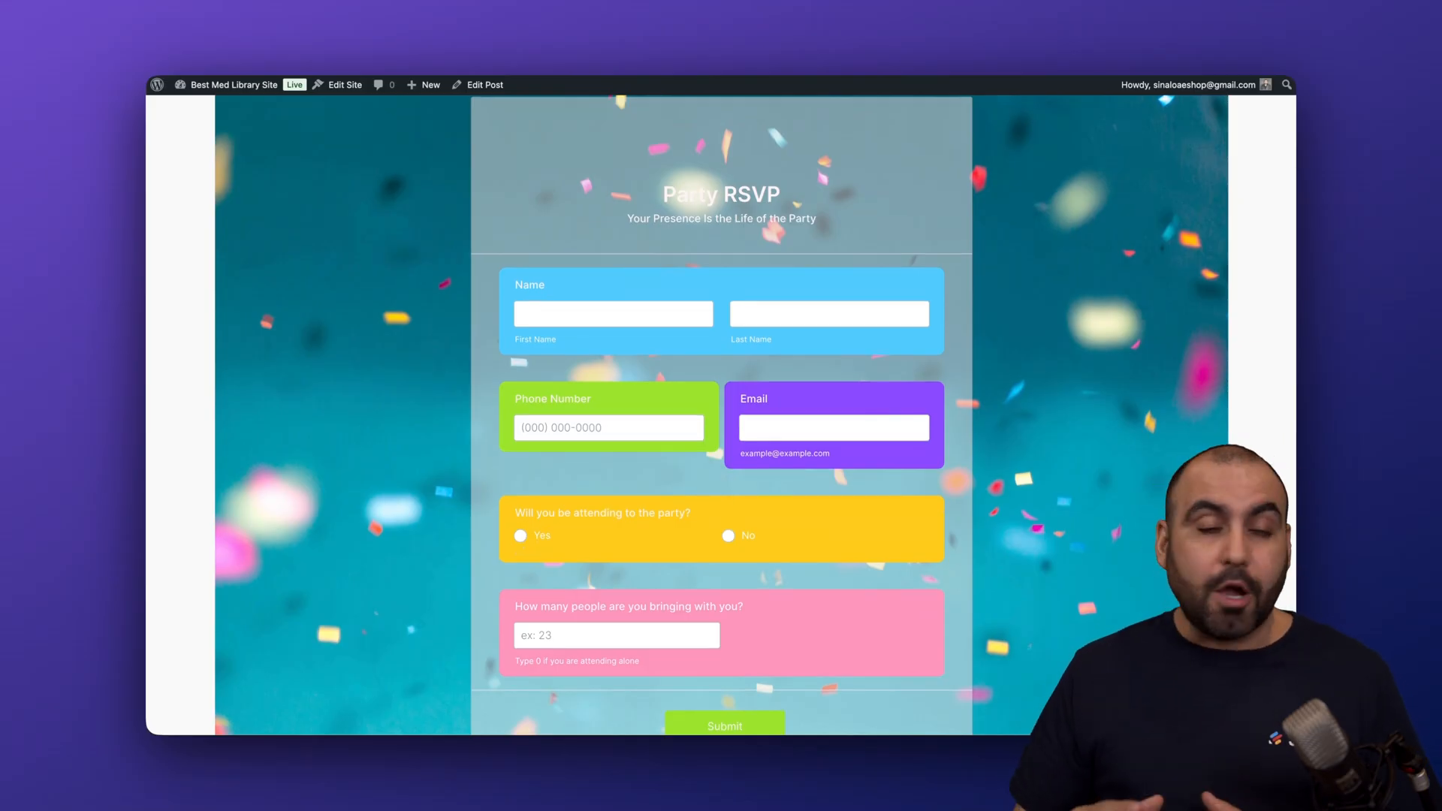
pyautogui.click(613, 314)
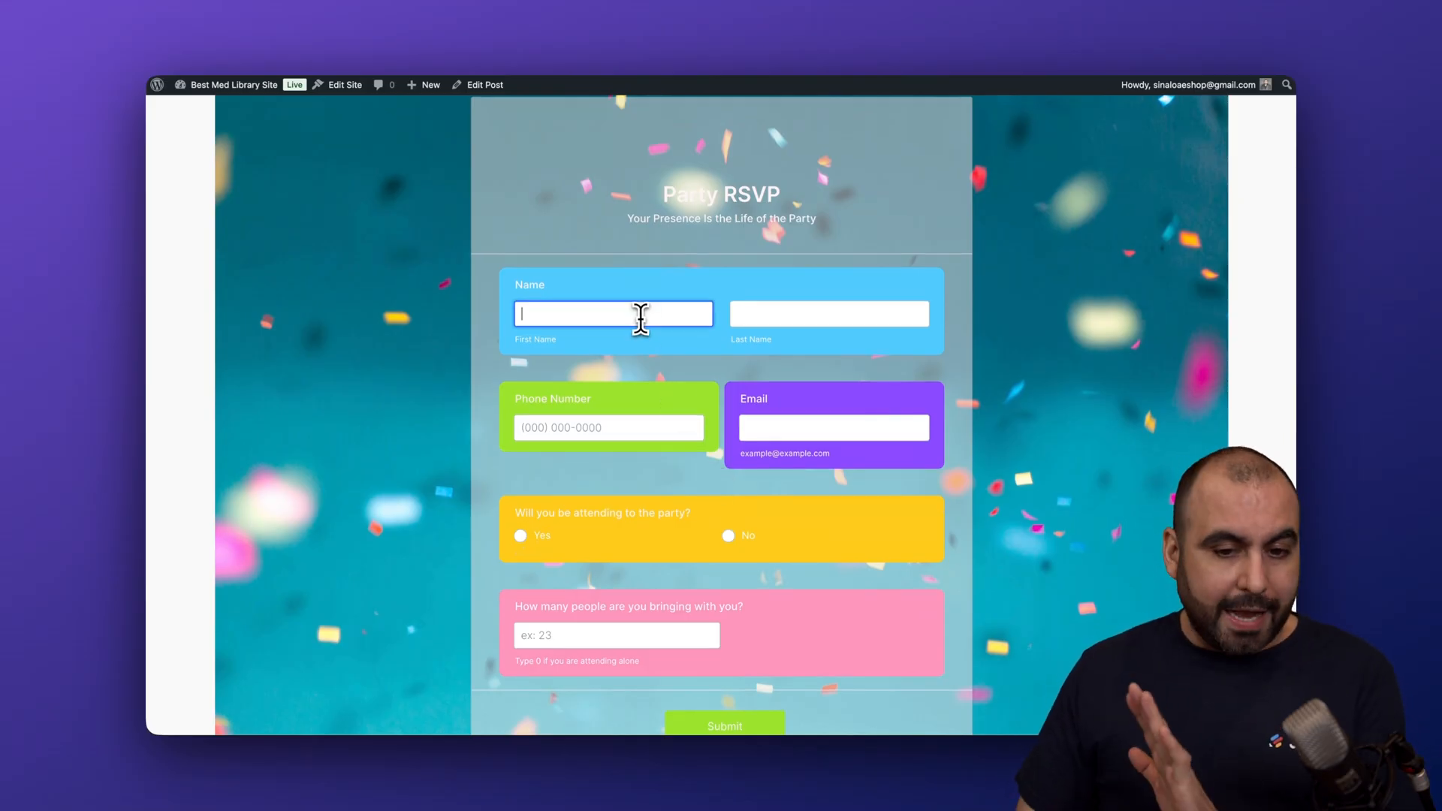
pyautogui.click(609, 427)
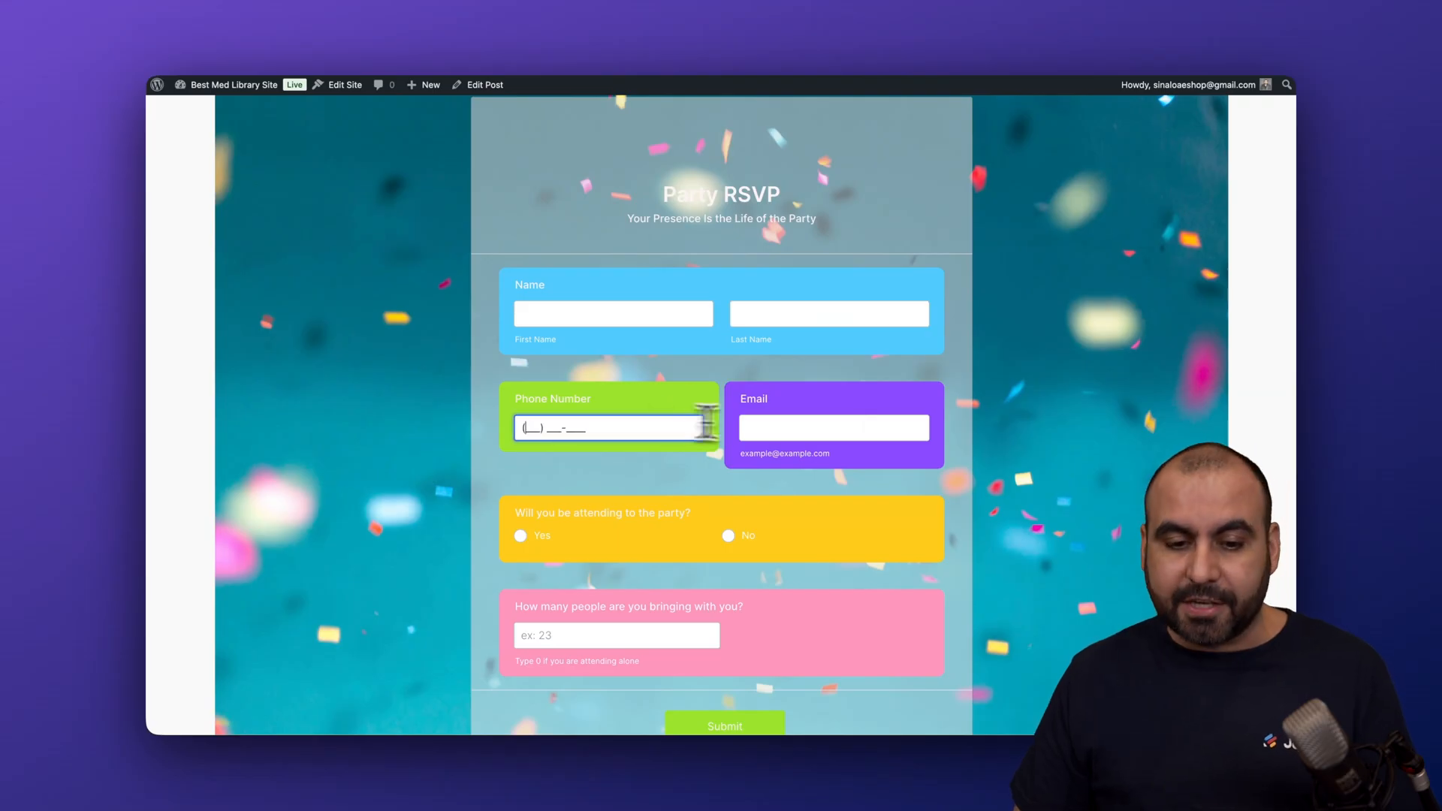
pyautogui.scroll(-3)
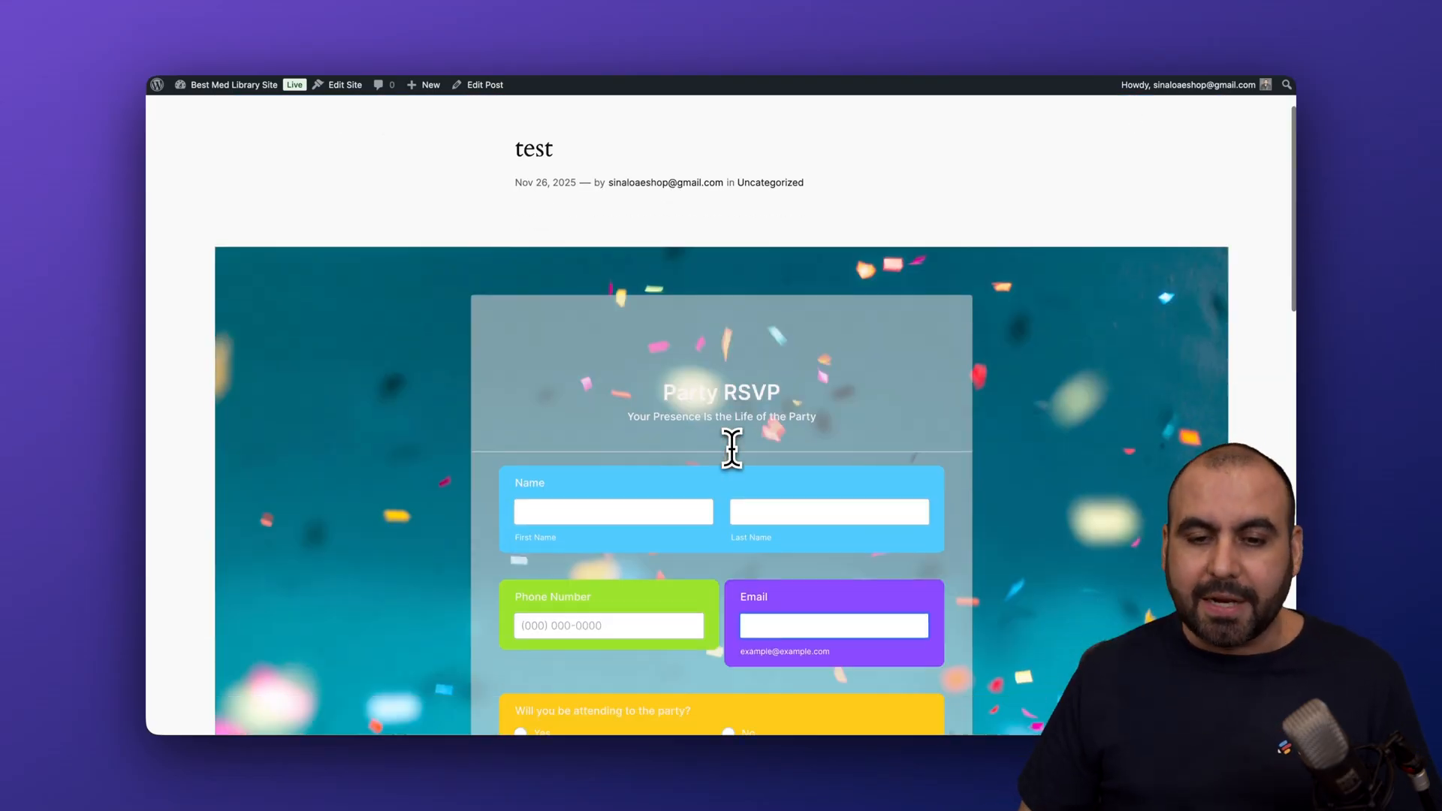
pyautogui.scroll(-3)
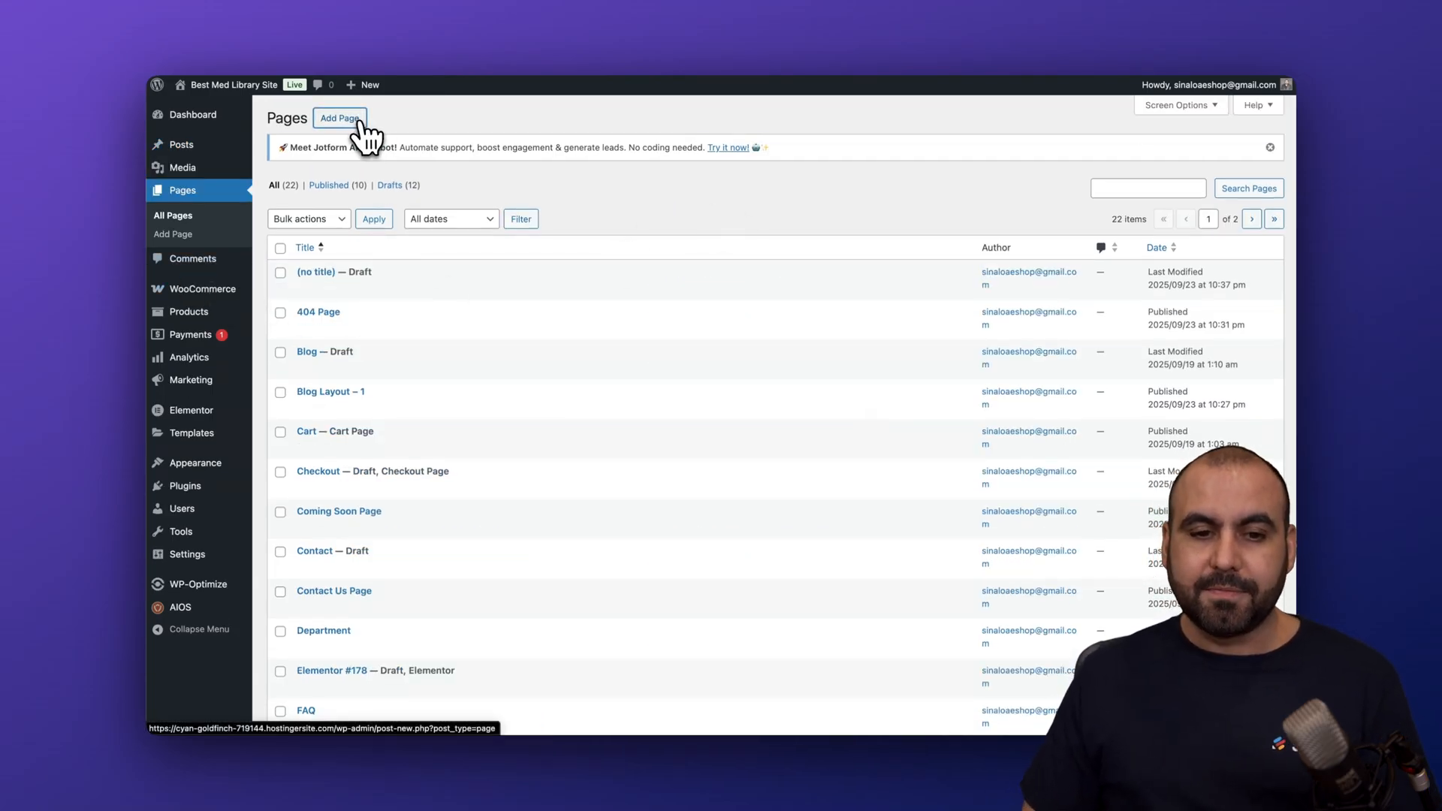
# Step: Add a page and choose the Party RSVP form for a block below the introduction
pyautogui.click(339, 118)
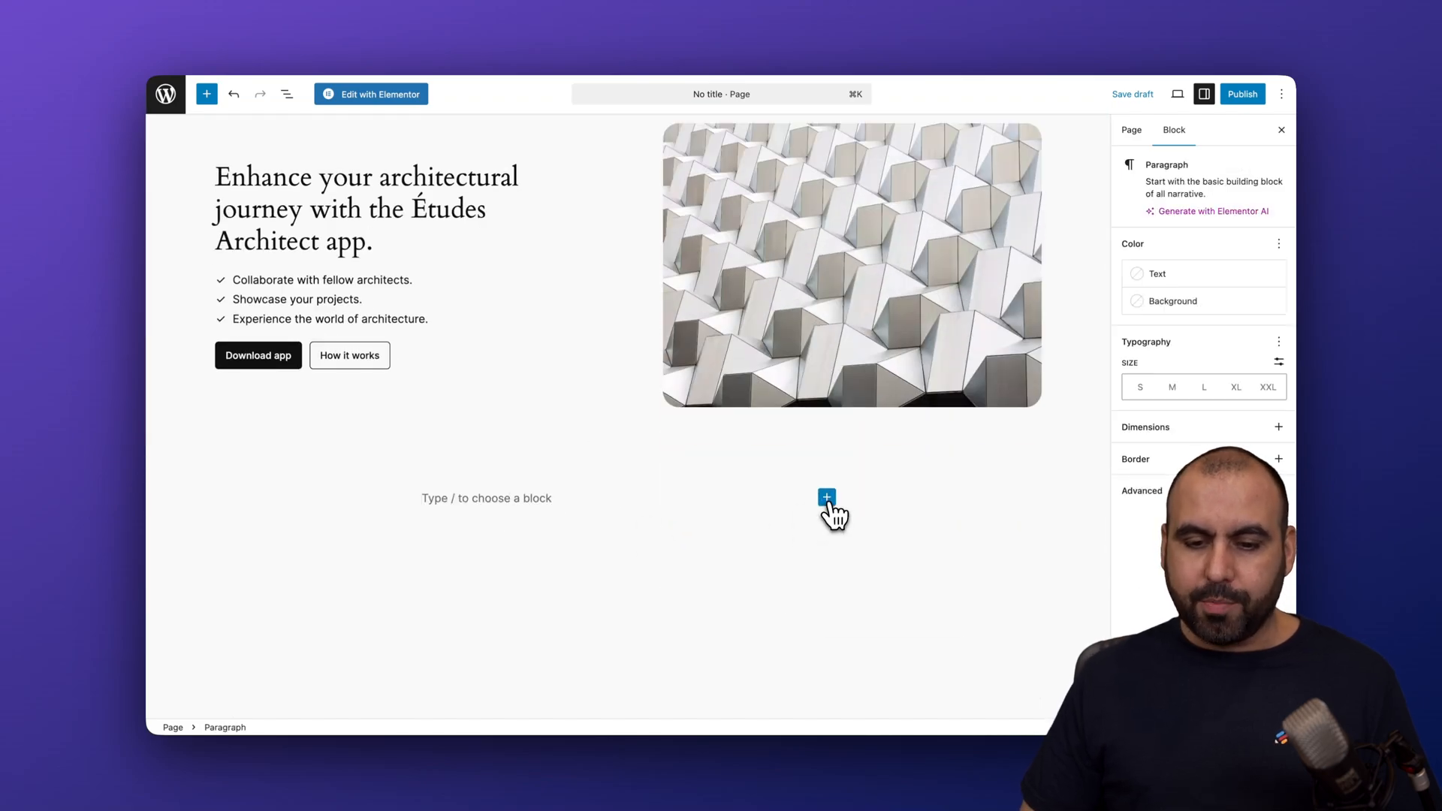
pyautogui.click(825, 497)
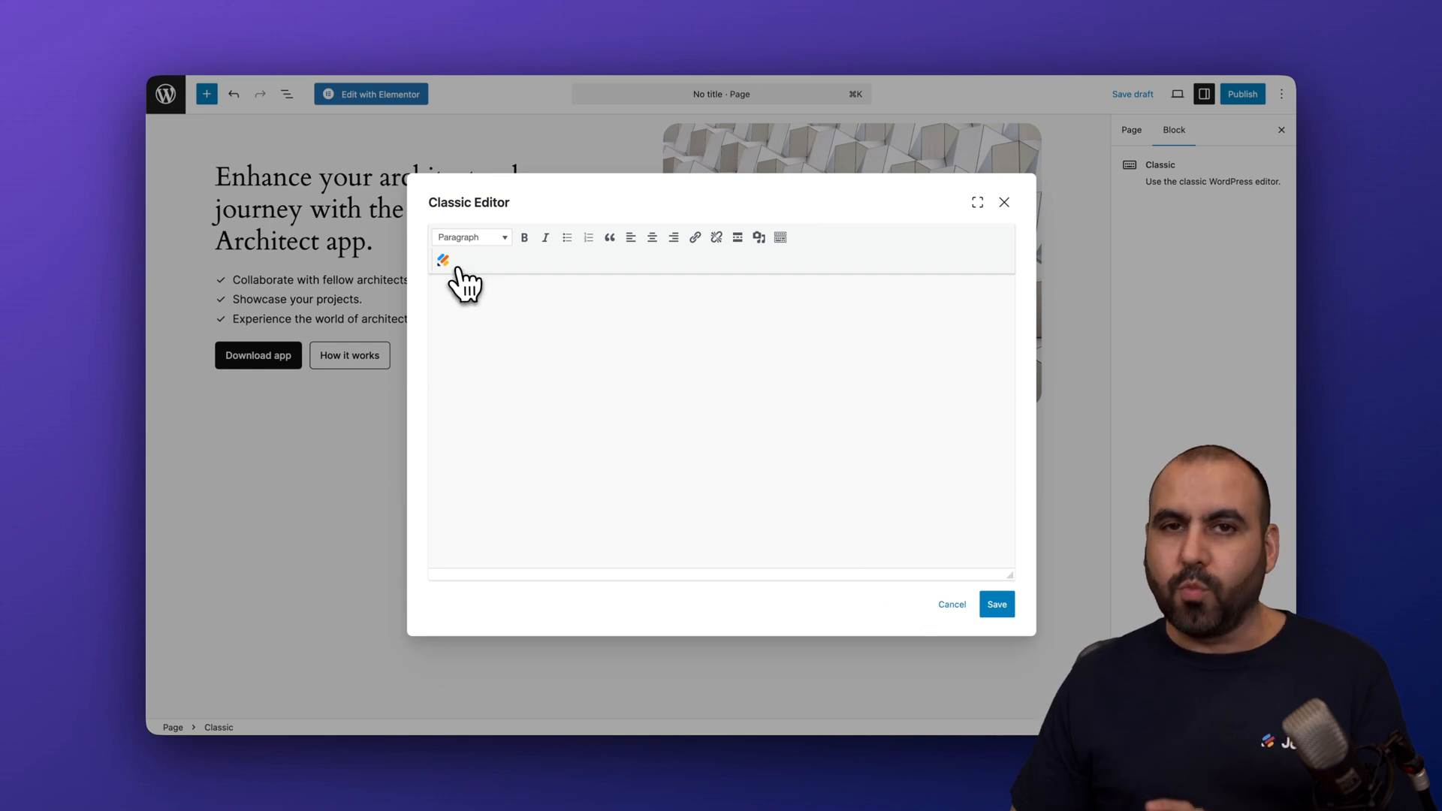
pyautogui.click(442, 259)
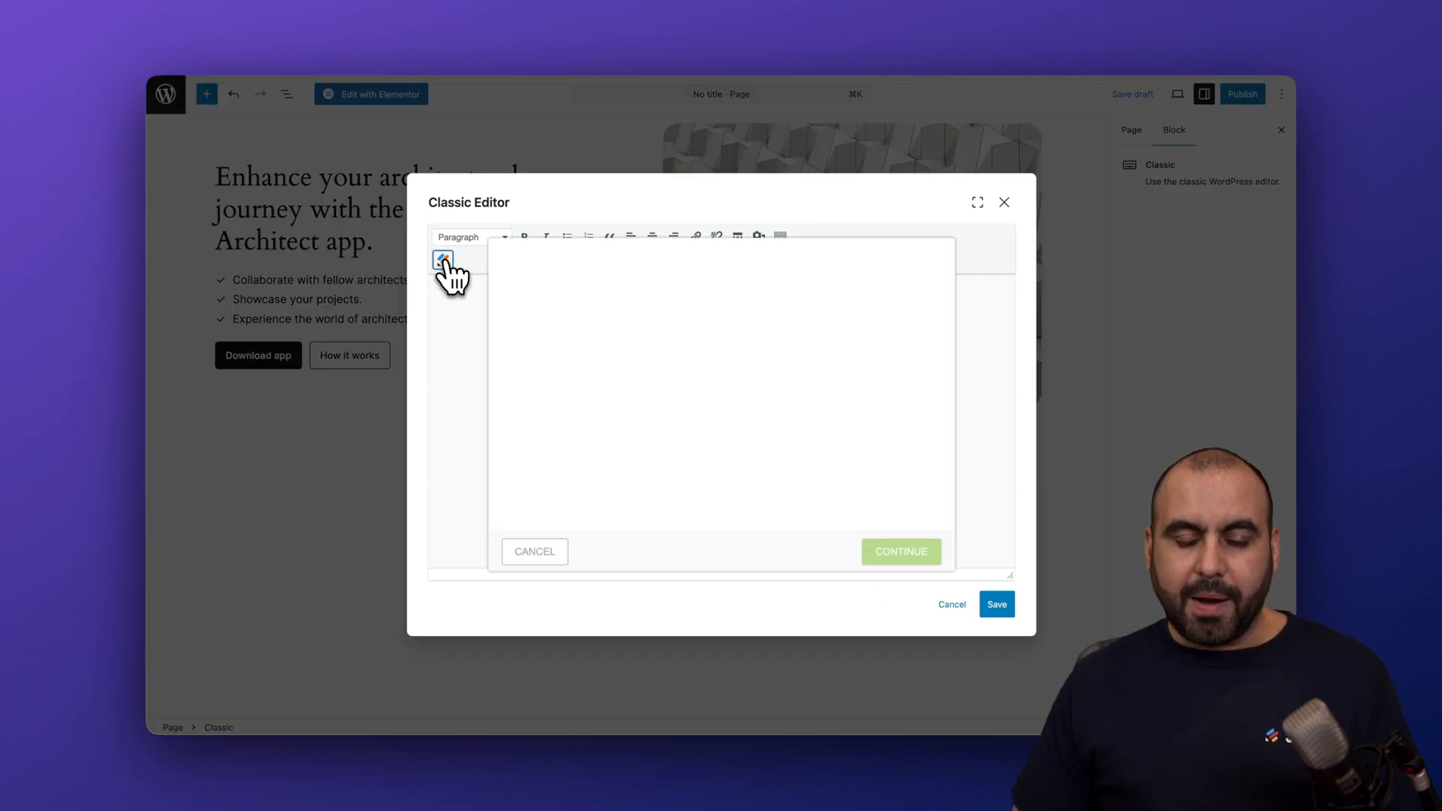
pyautogui.click(442, 259)
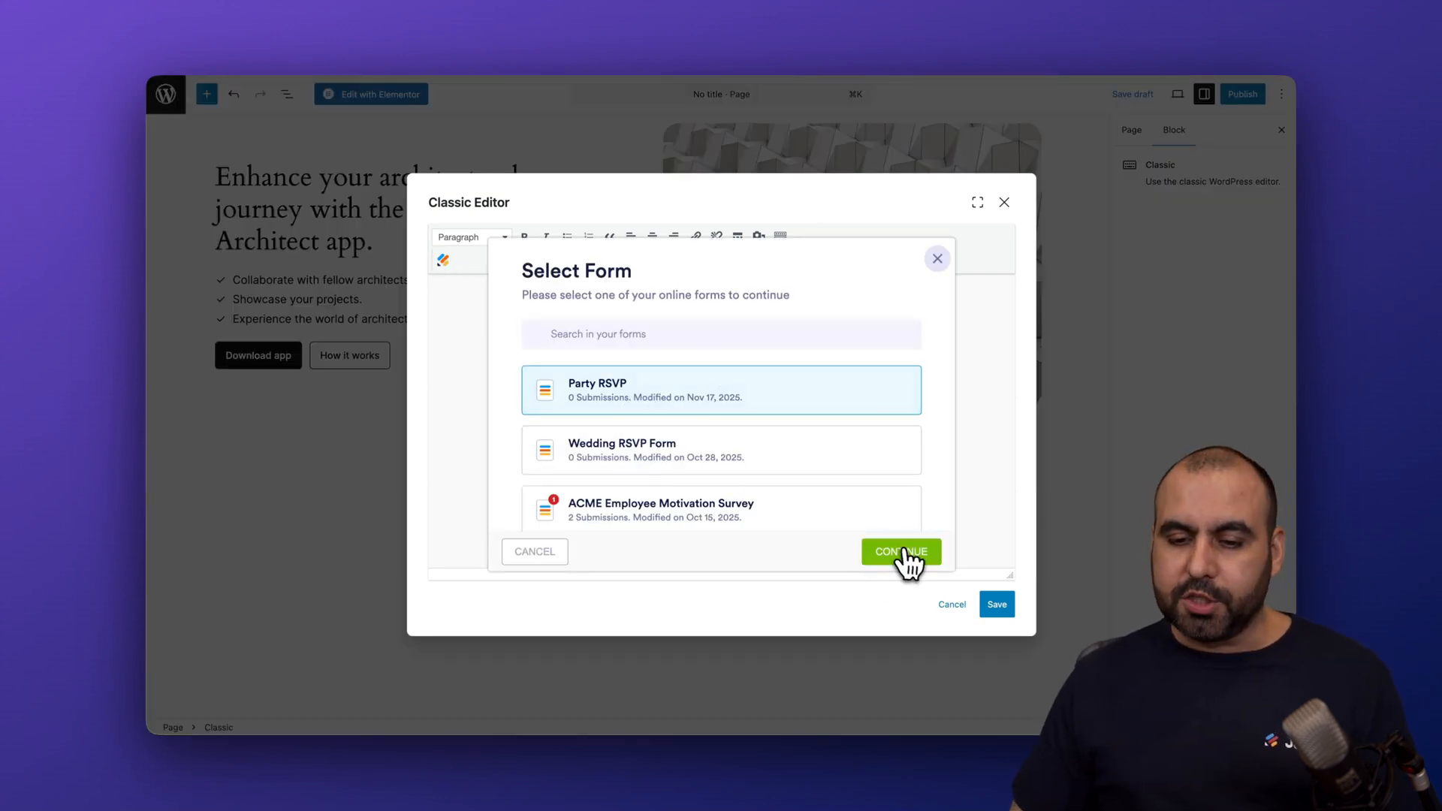
pyautogui.click(900, 552)
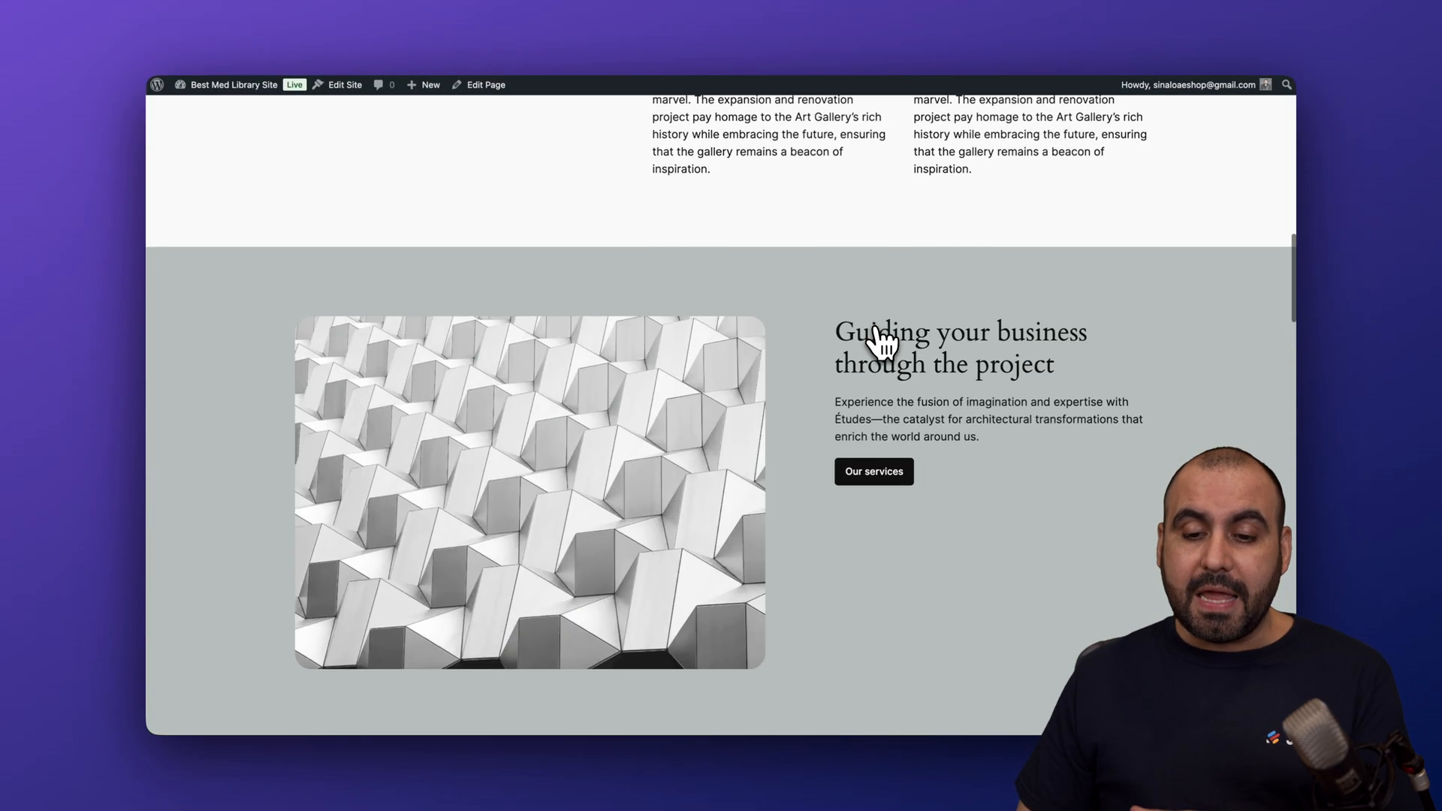
pyautogui.scroll(-3)
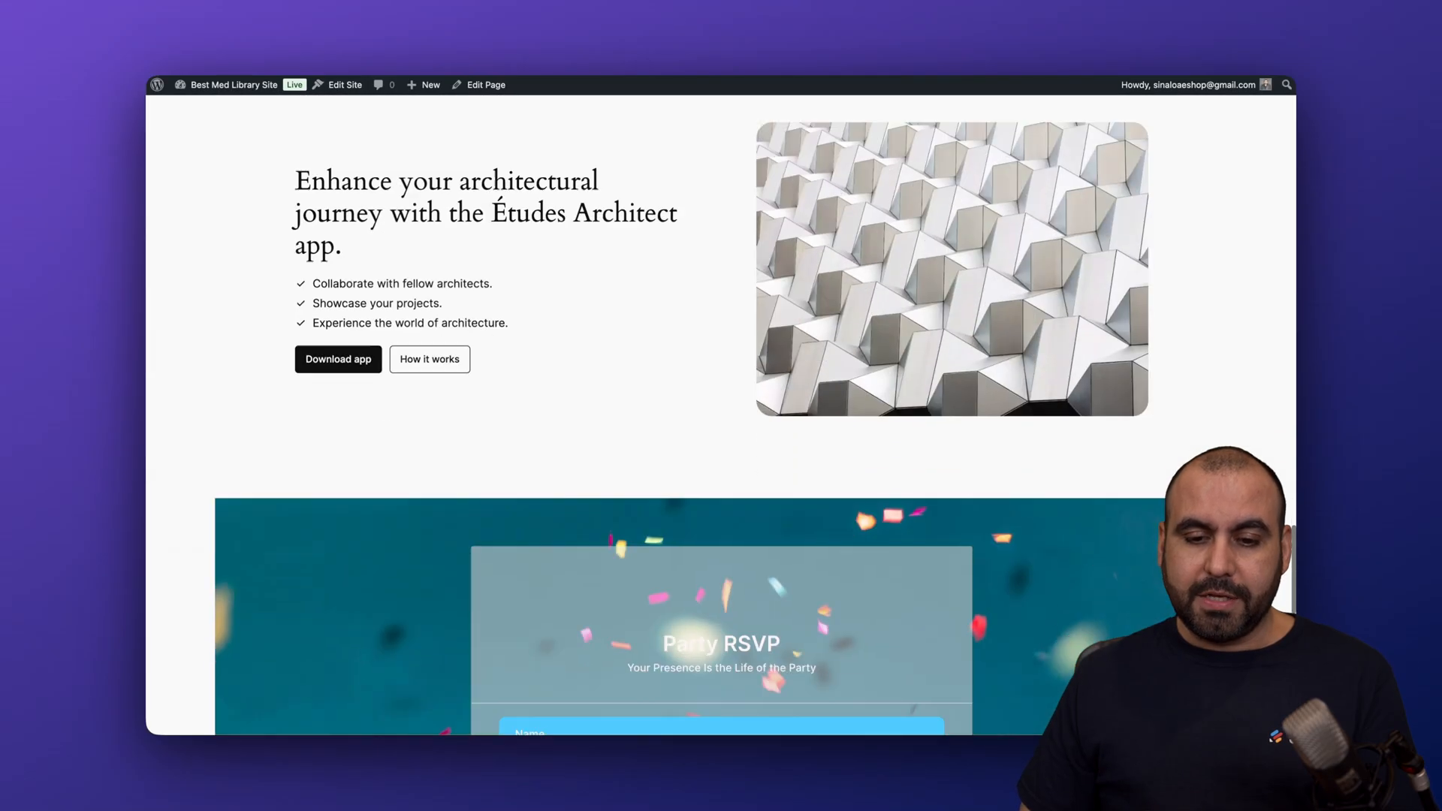
pyautogui.scroll(-3)
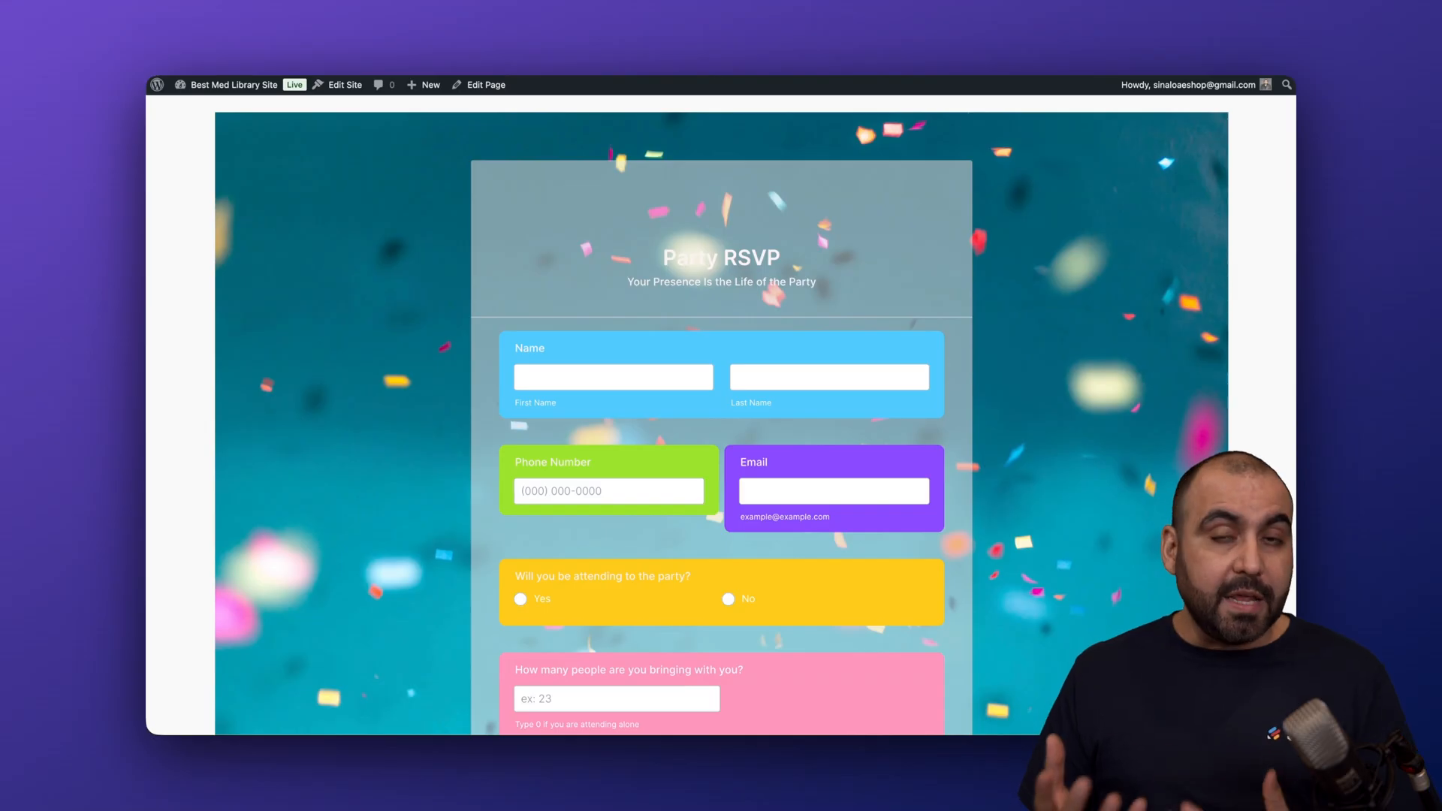
pyautogui.moveTo(888, 312)
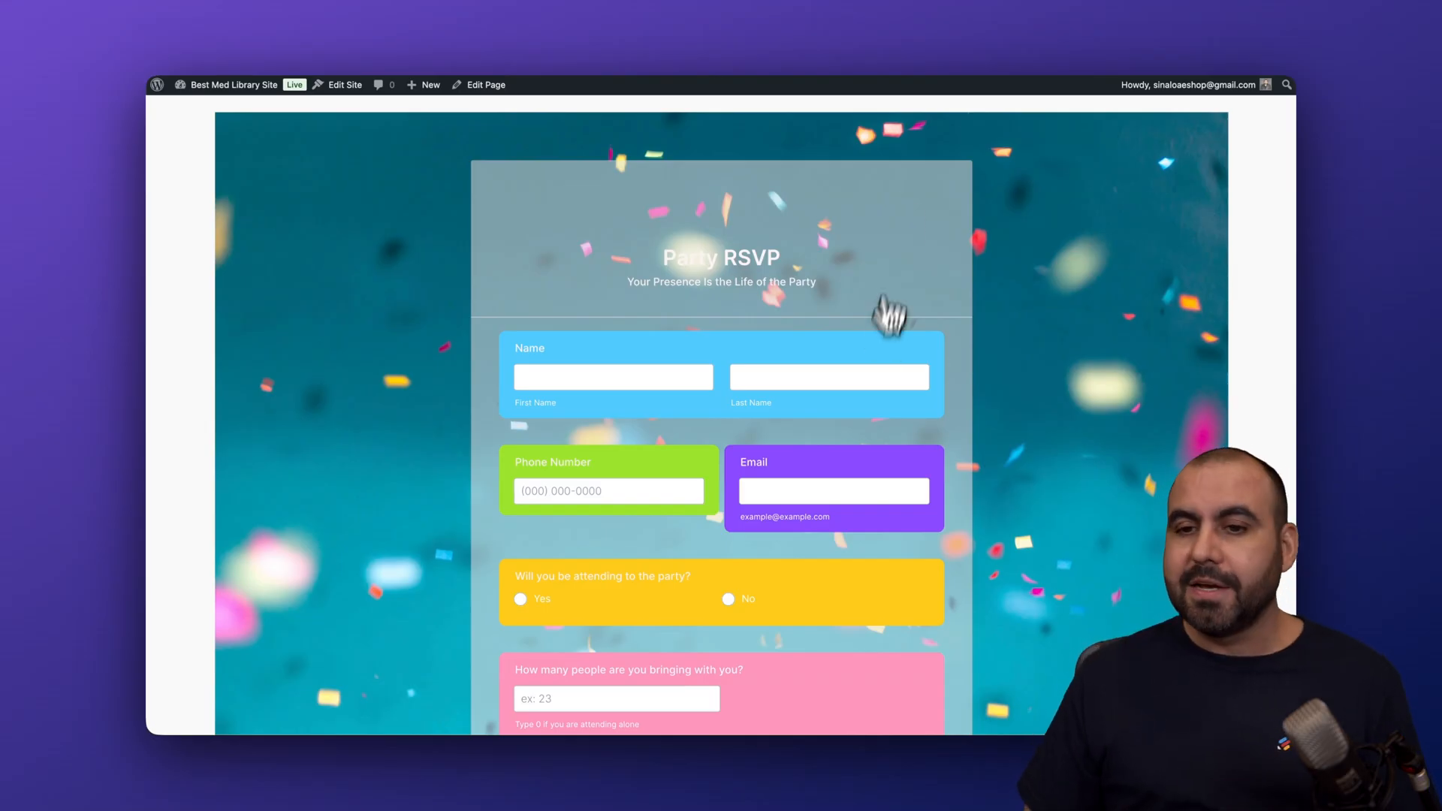